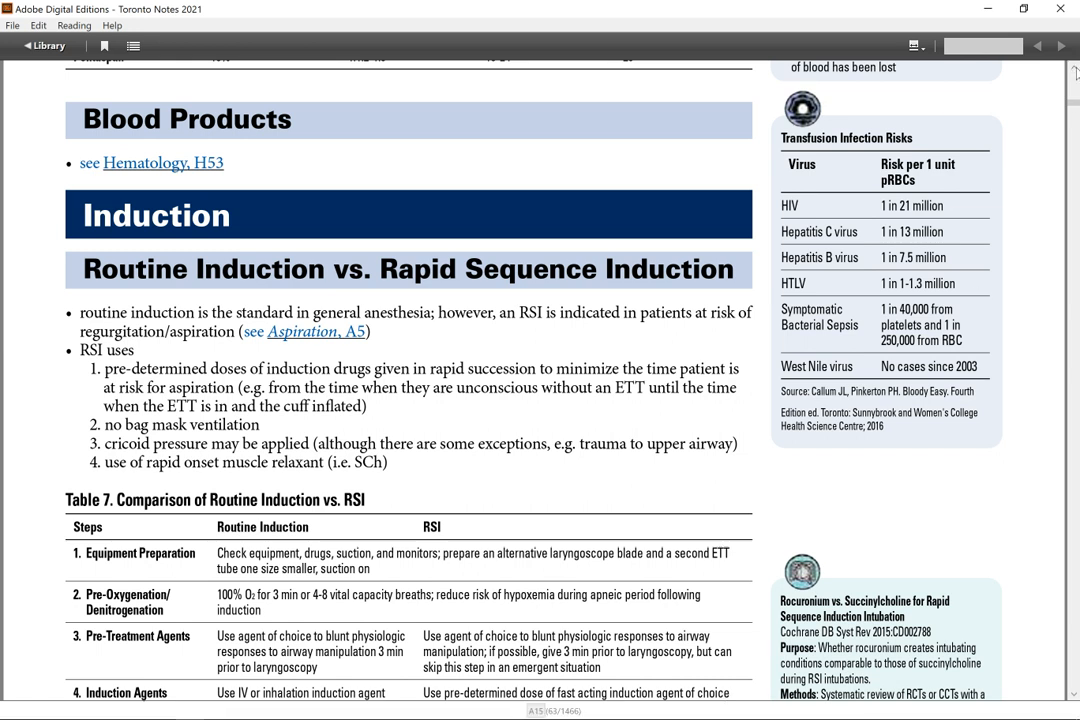
# Step: Scroll page A15 down so all nine rows of Table 7, Routine Induction vs. RSI, are visible
pyautogui.rightClick(1072, 72)
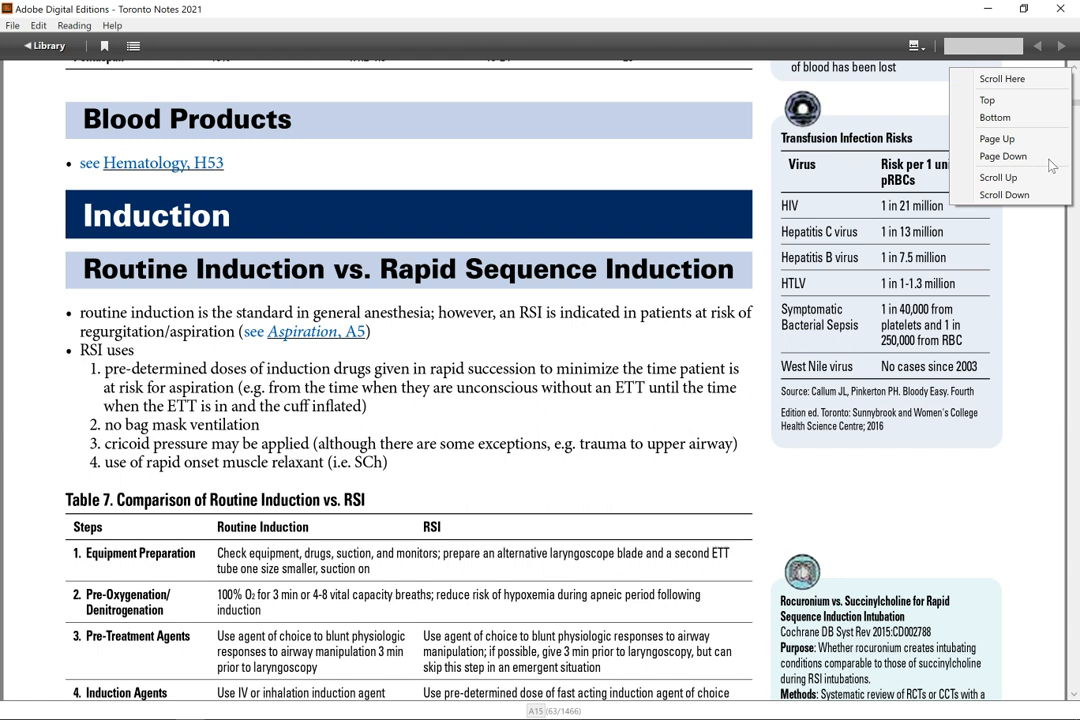
pyautogui.click(1002, 156)
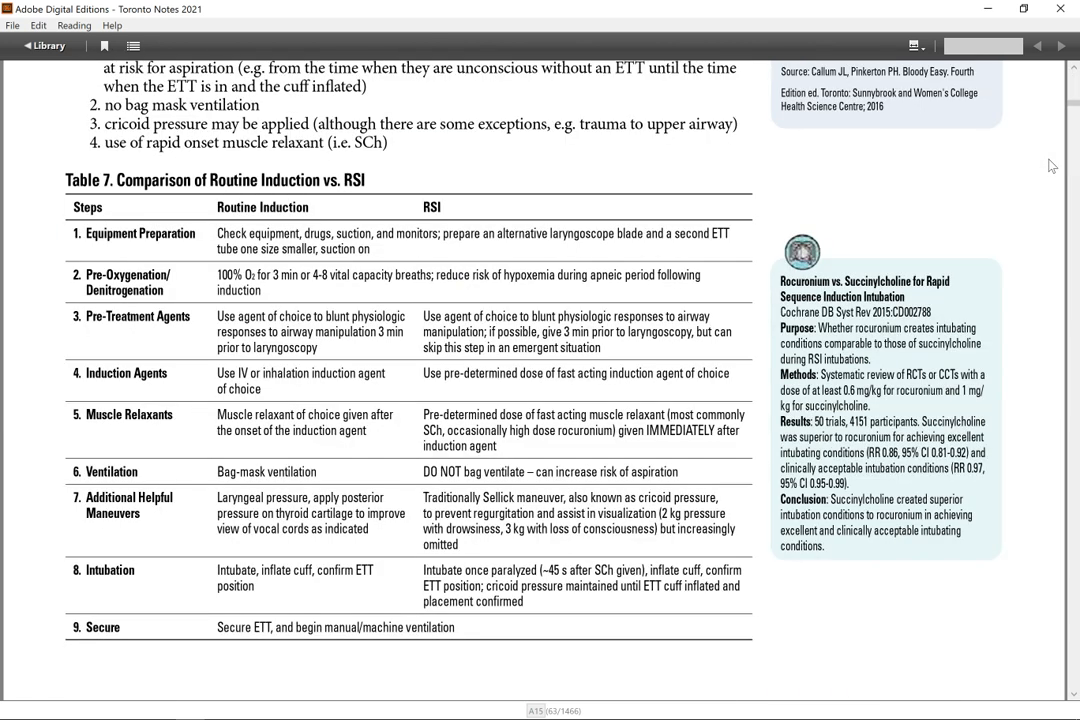